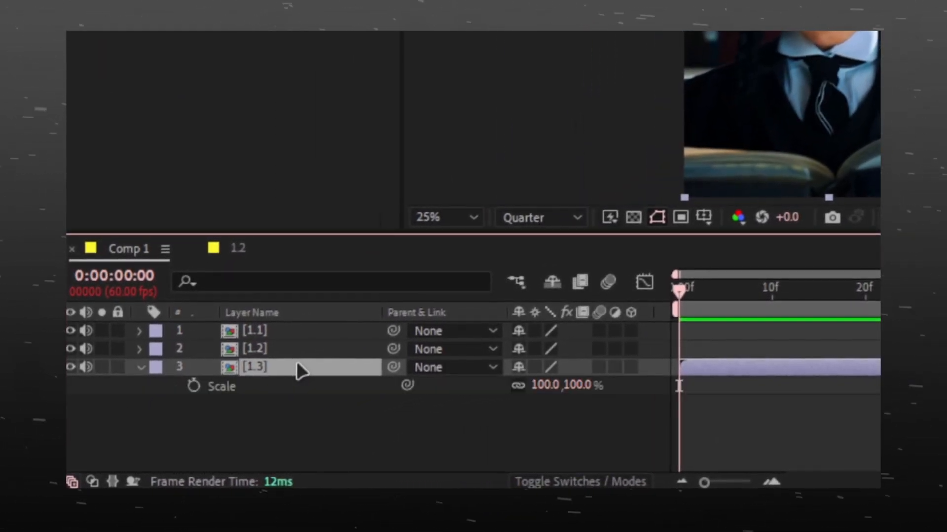
Start a Rotation keyframe at frame 0 of clip 1.3 alongside Scale
key("r")
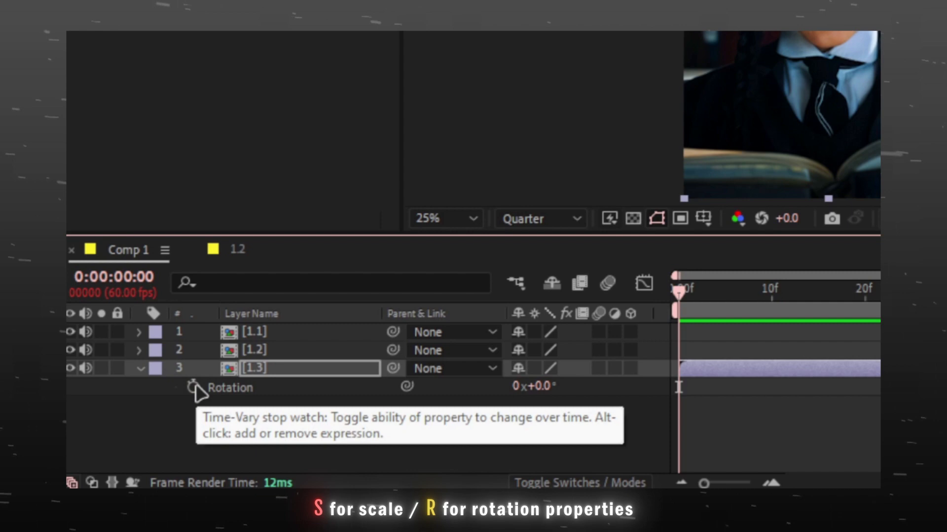
left_click(196, 386)
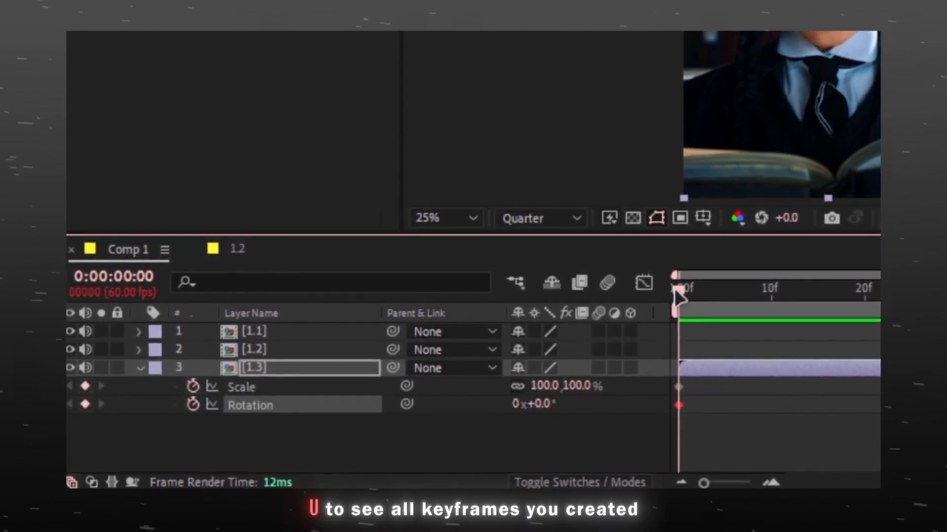
double_click(533, 404)
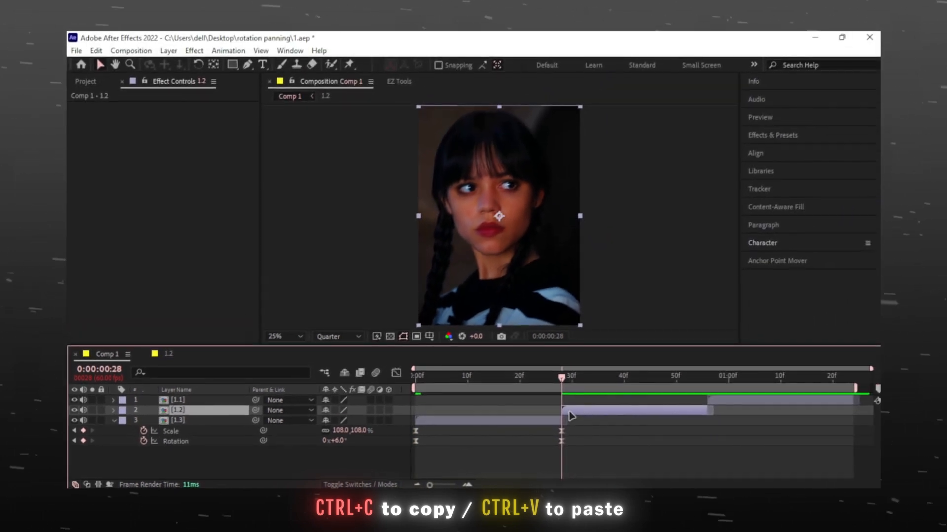
Paste the Scale and Rotation keyframes onto clip 1.2 at its start
left_click(692, 378)
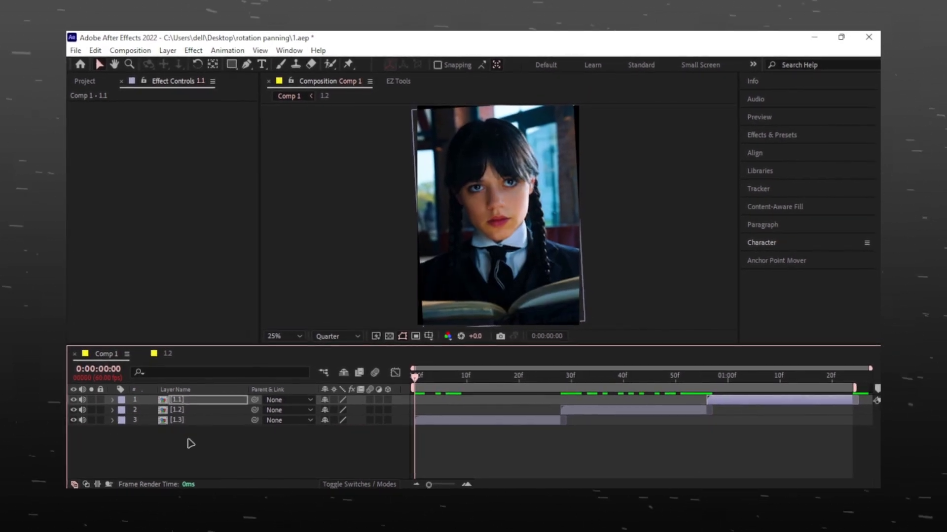
Find Motion Tile, apply it with Output 250 and Mirror Edges on
left_click(771, 135)
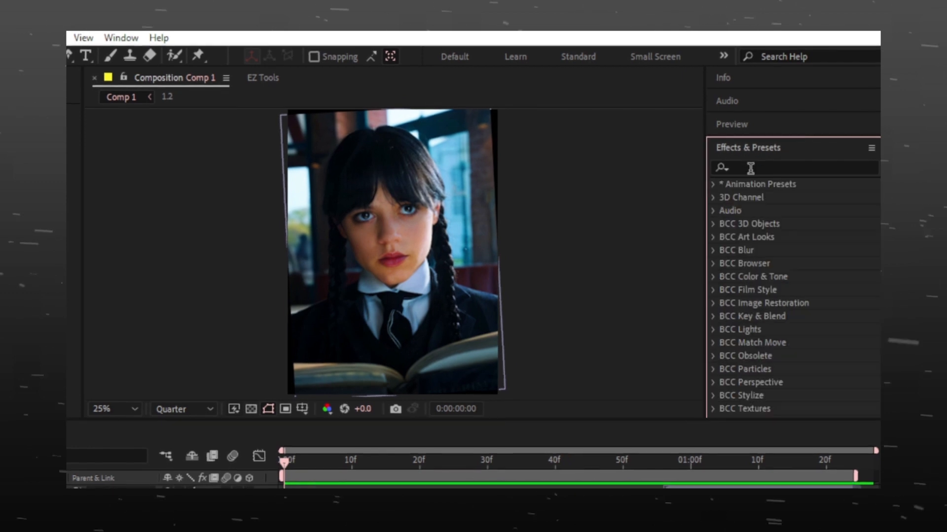
type("motio")
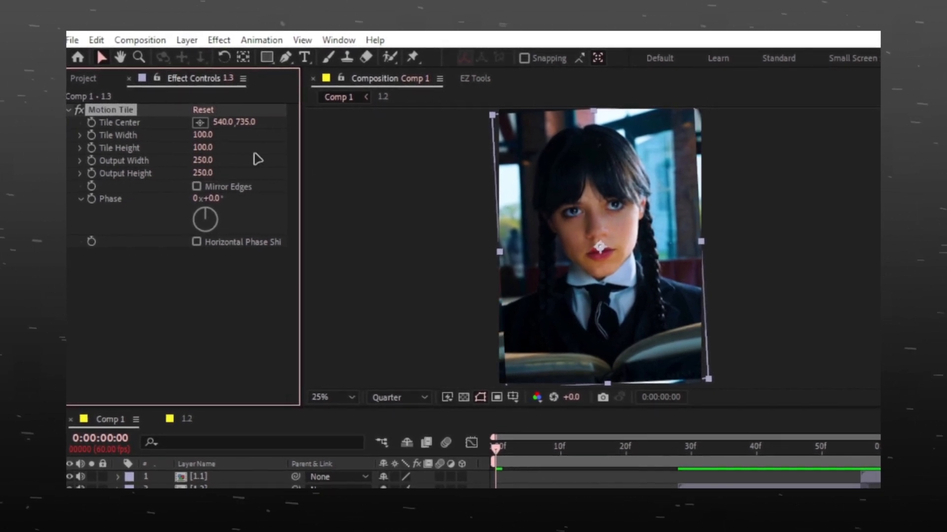
left_click(196, 187)
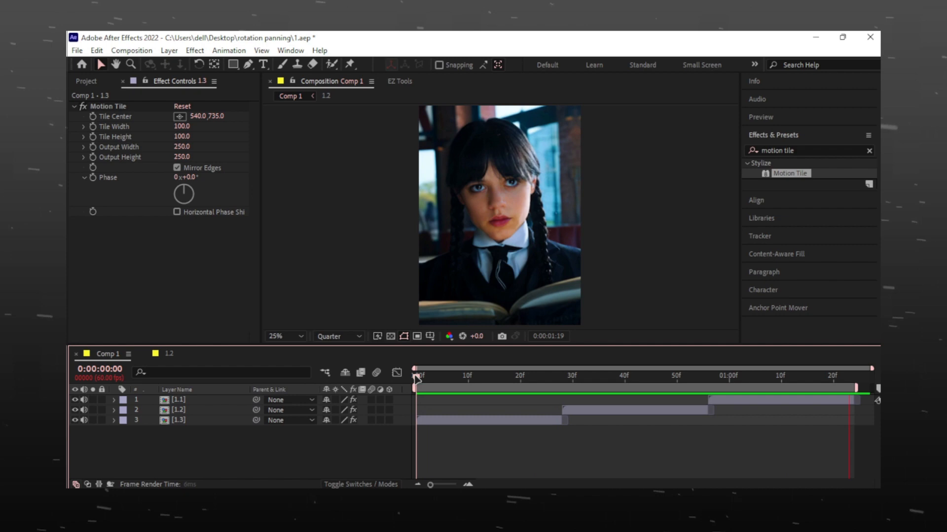
Pre-compose the three selected image layers into Pre-comp 1
left_click(414, 376)
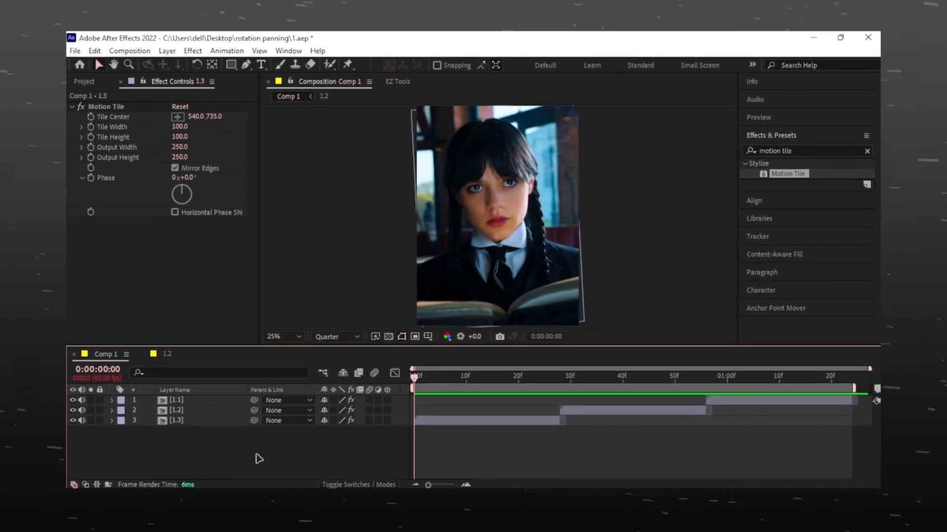
right_click(175, 410)
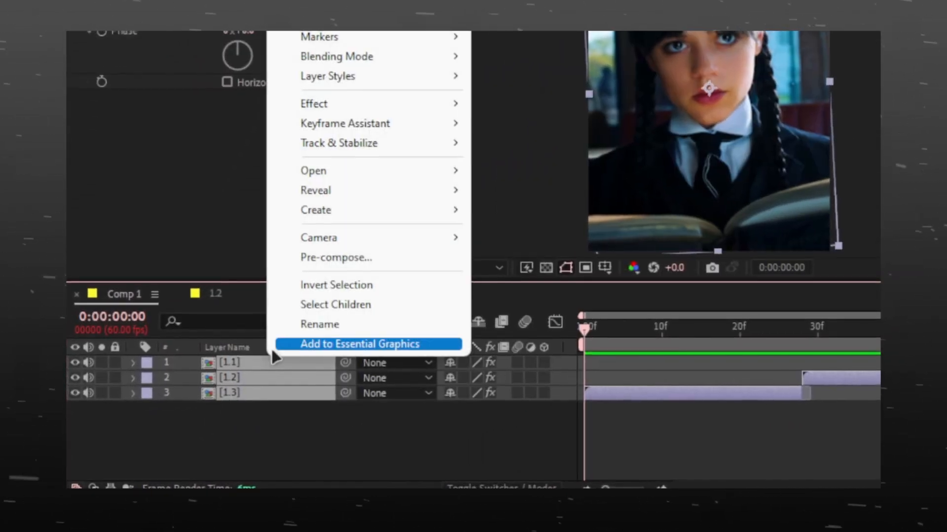
left_click(336, 257)
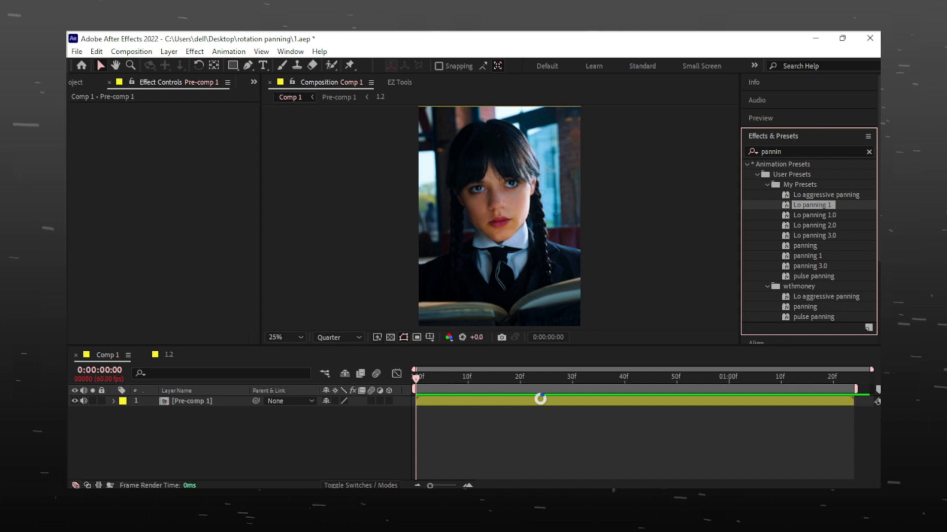
Apply the Lo panning 1 user preset, adding S_Shake to Pre-comp 1
double_click(811, 204)
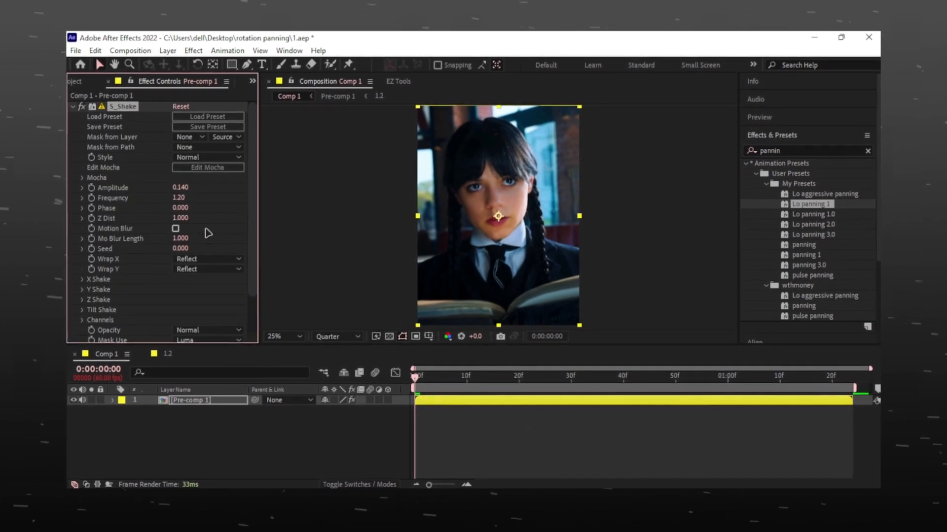